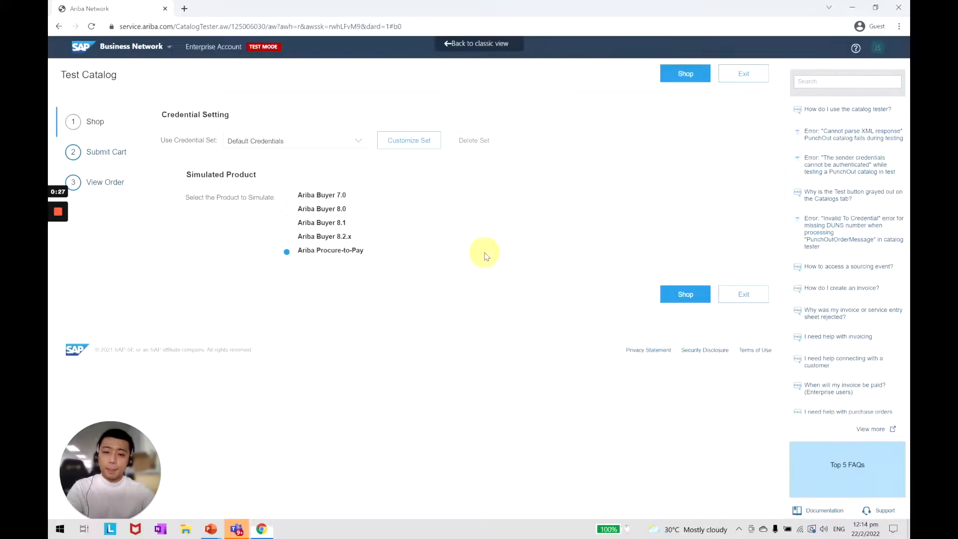
mouse_move(570, 244)
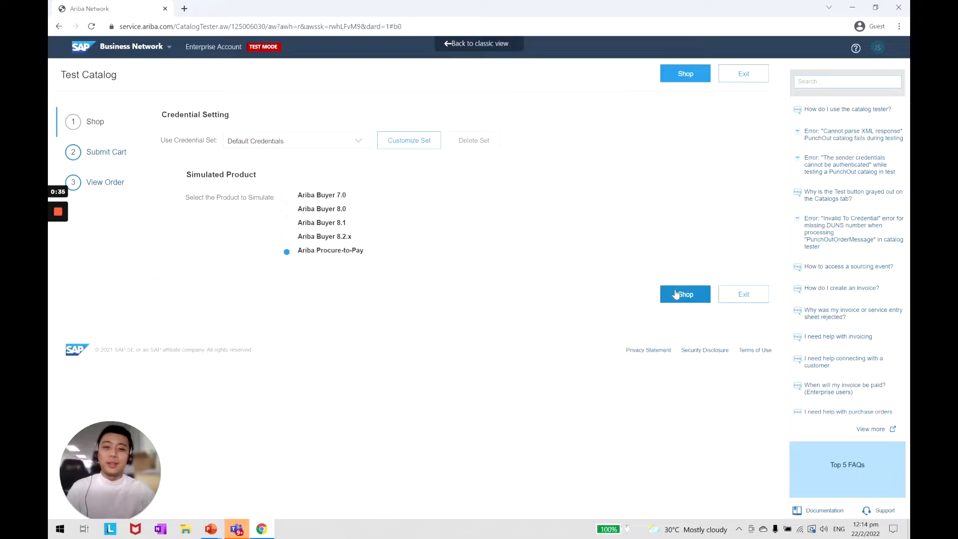
Start the punchout shopping session from the Test Catalog via Shop
left_click(684, 294)
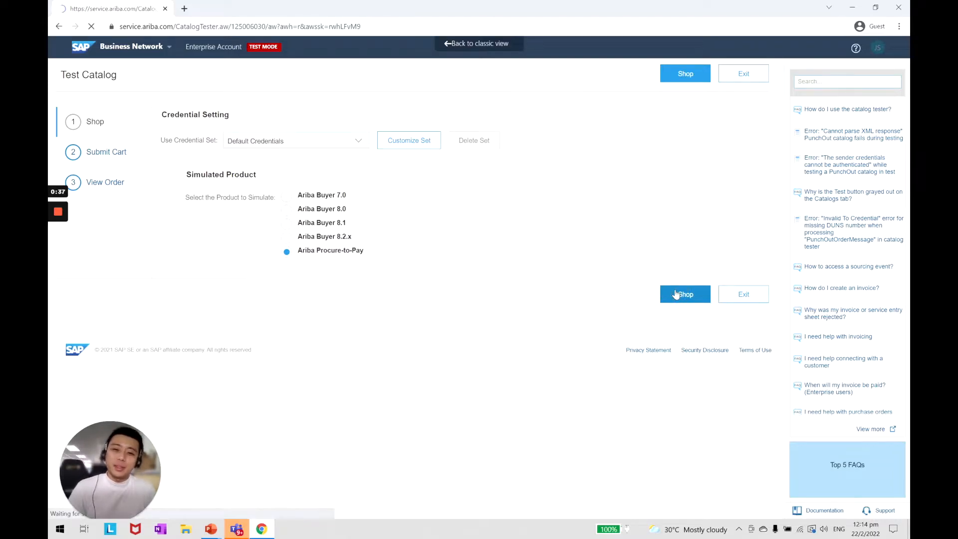
Search eezee for 'covid test kits' and add the Roche SARS-CoV-2 Self Test Nasal kit to the cart
left_click(684, 293)
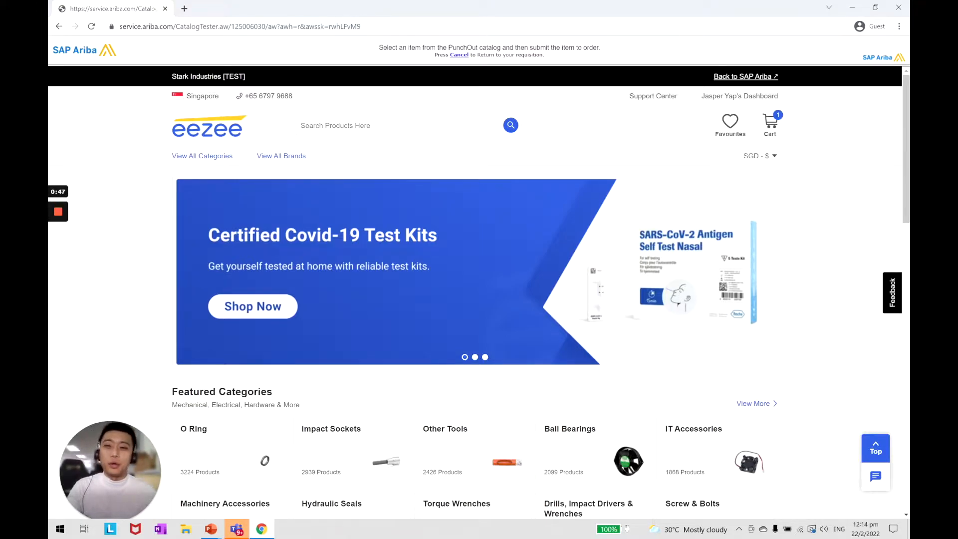
type("covid test kits")
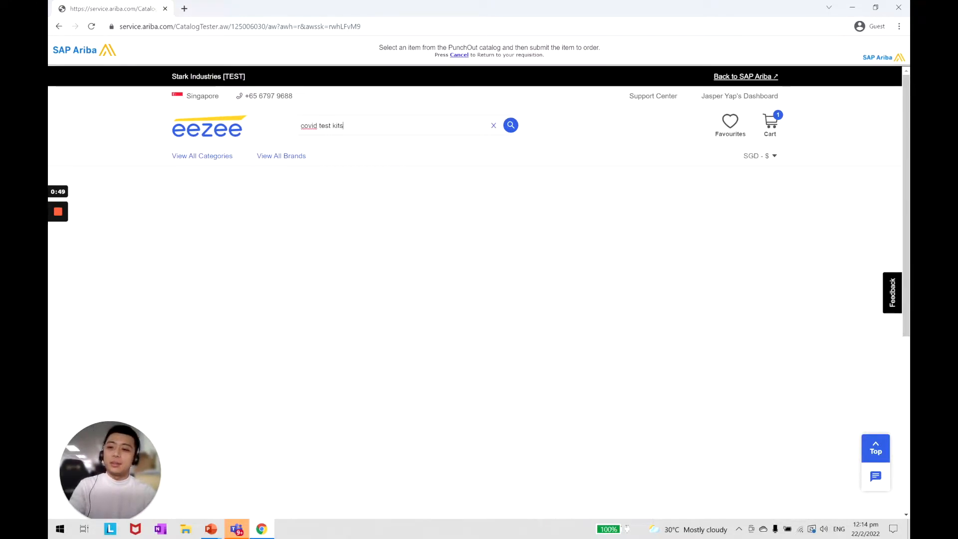
left_click(510, 125)
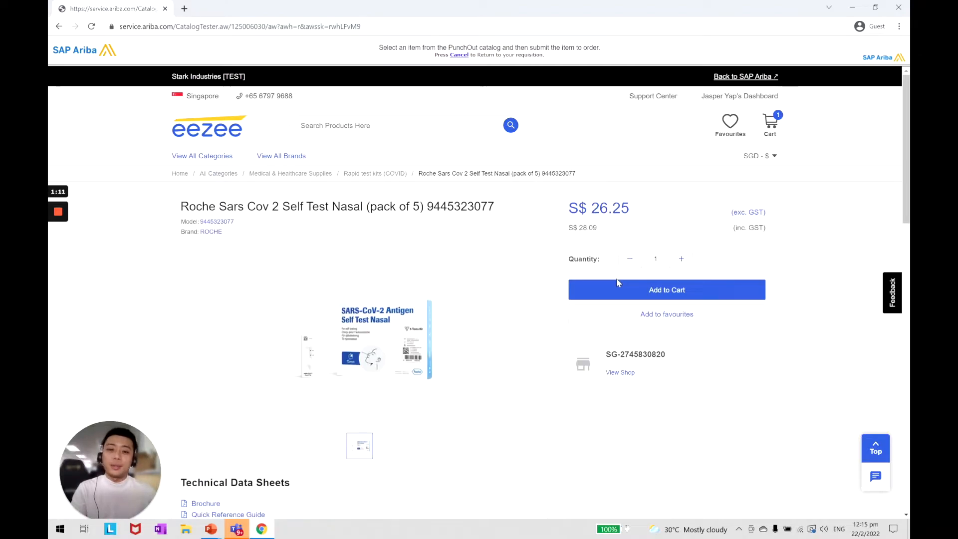
left_click(665, 289)
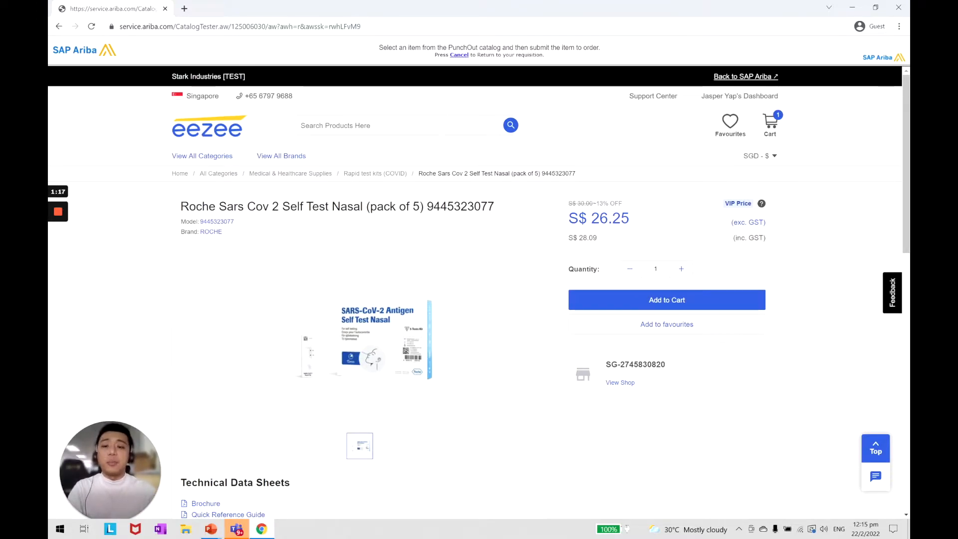
Search eezee for 'n95 mask' and add the 3M 8210 N95 Mask (20pc/box) to the cart
type("n95 mask")
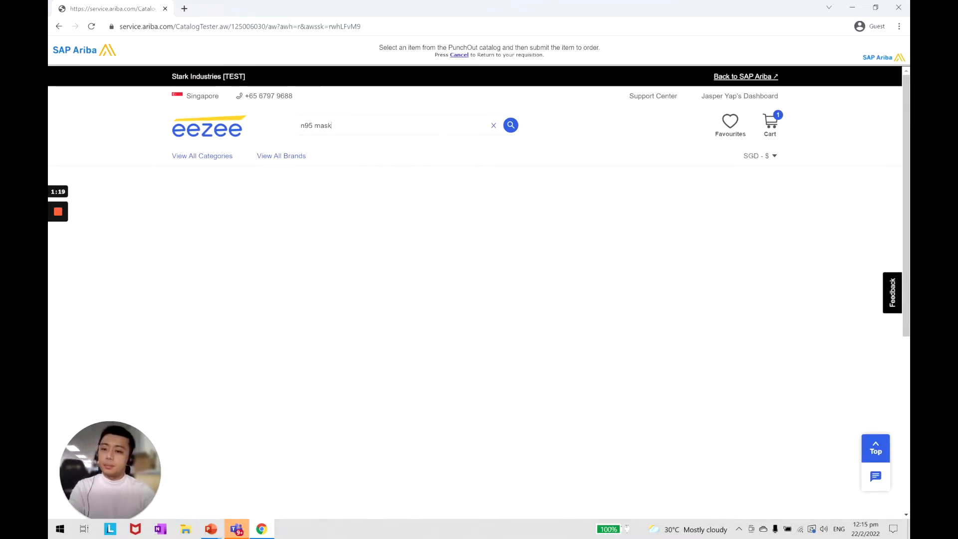
left_click(510, 126)
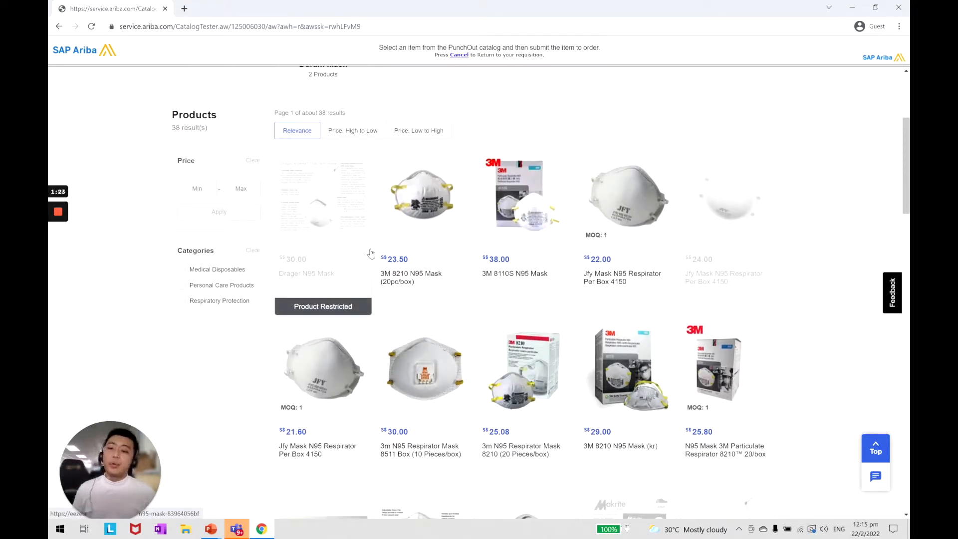
scroll("down", 3)
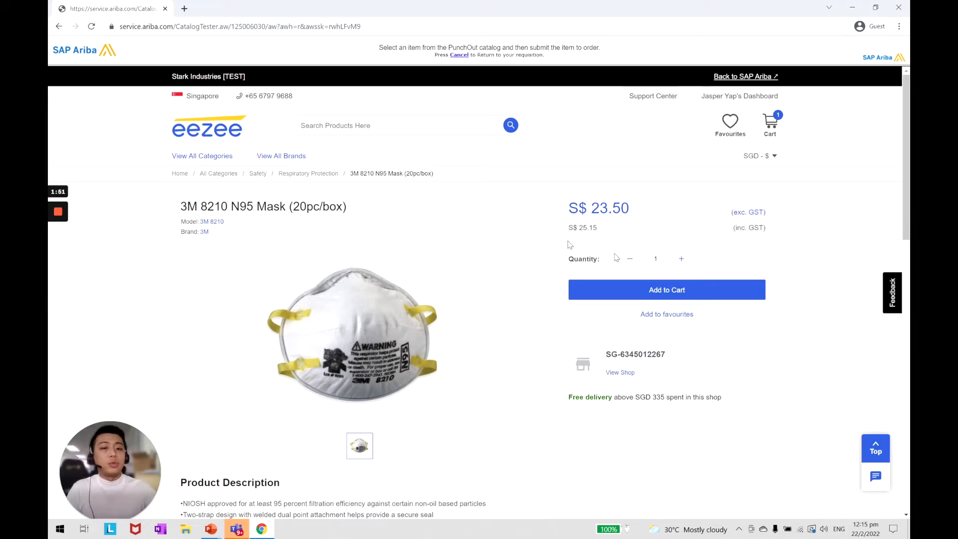
left_click(666, 289)
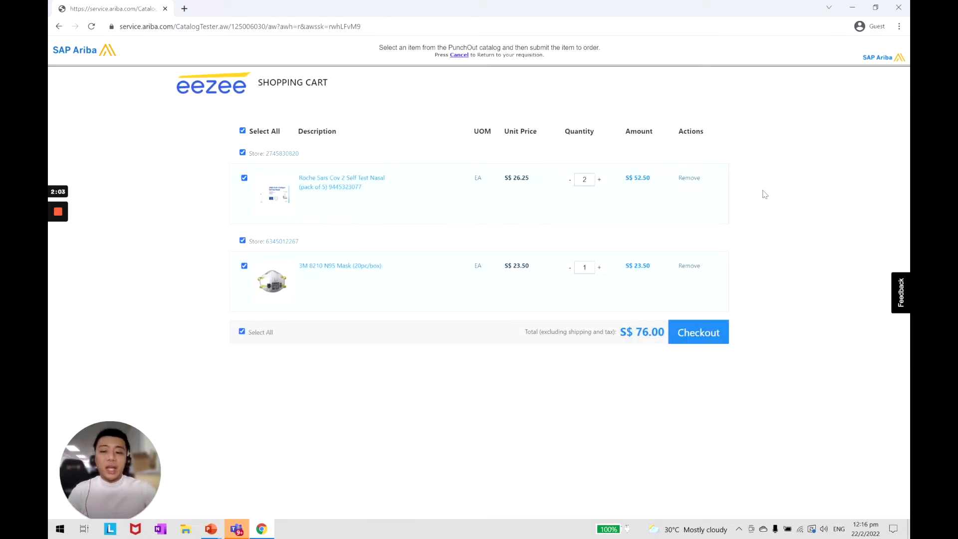
mouse_move(719, 335)
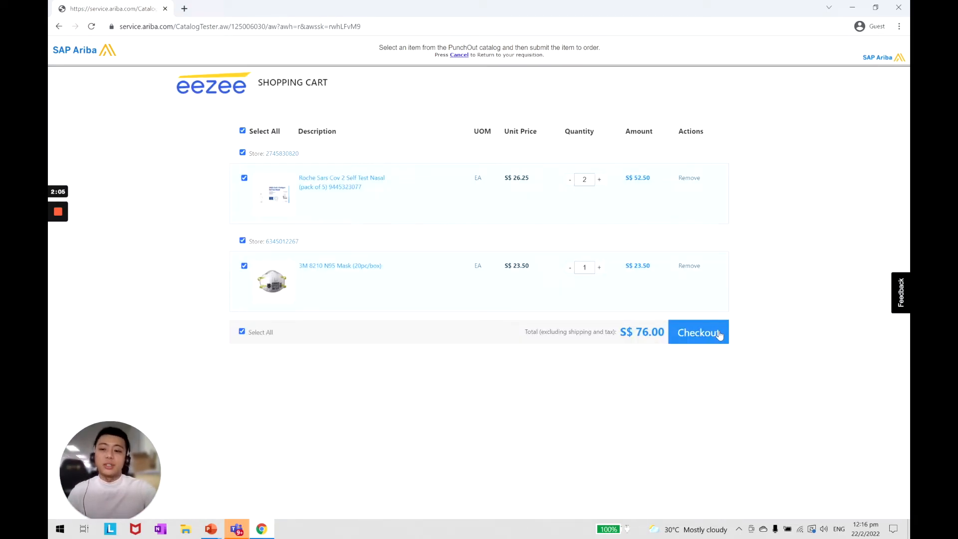
Check out the cart holding the Roche test kits and 3M N95 mask box
left_click(698, 331)
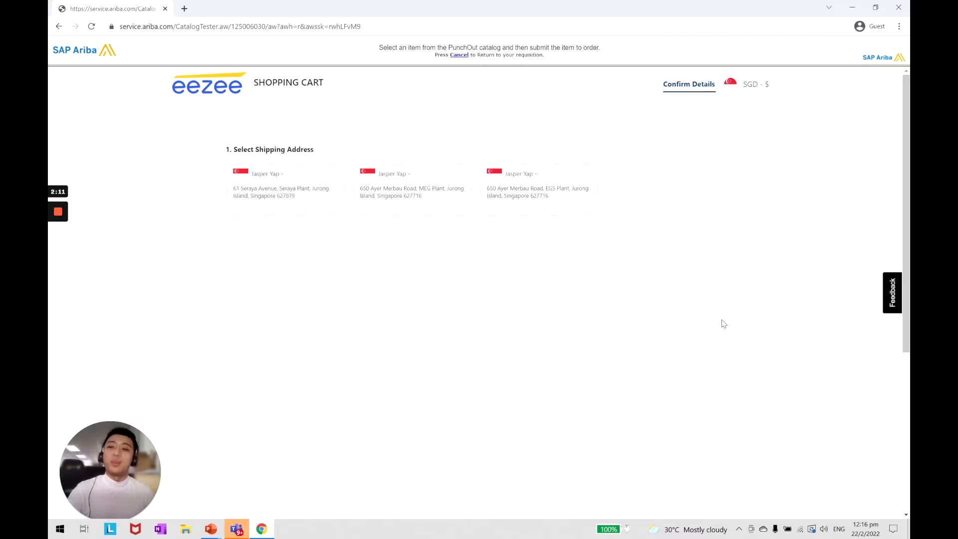
Ship to the Seraya Avenue address and send the S$76.00 cart back to SAP Ariba
left_click(281, 191)
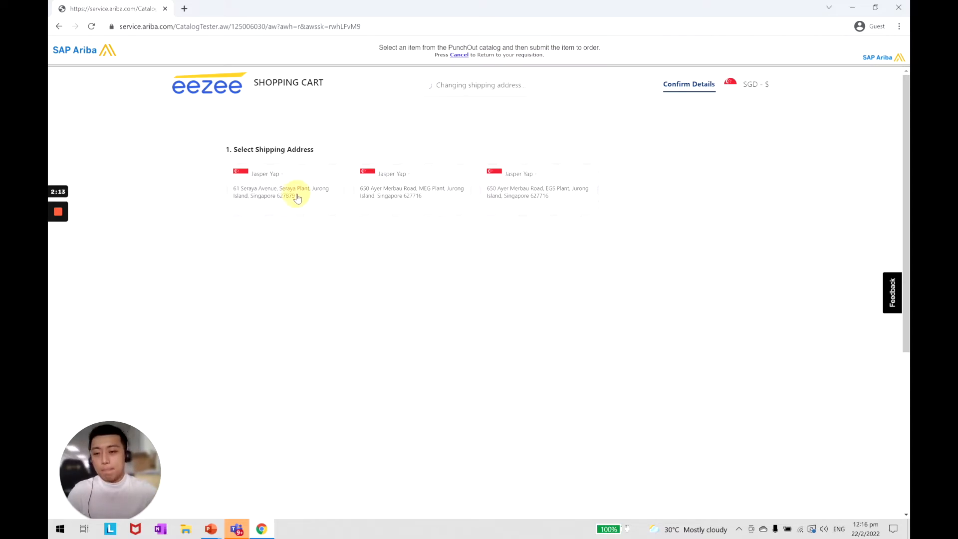
left_click(281, 189)
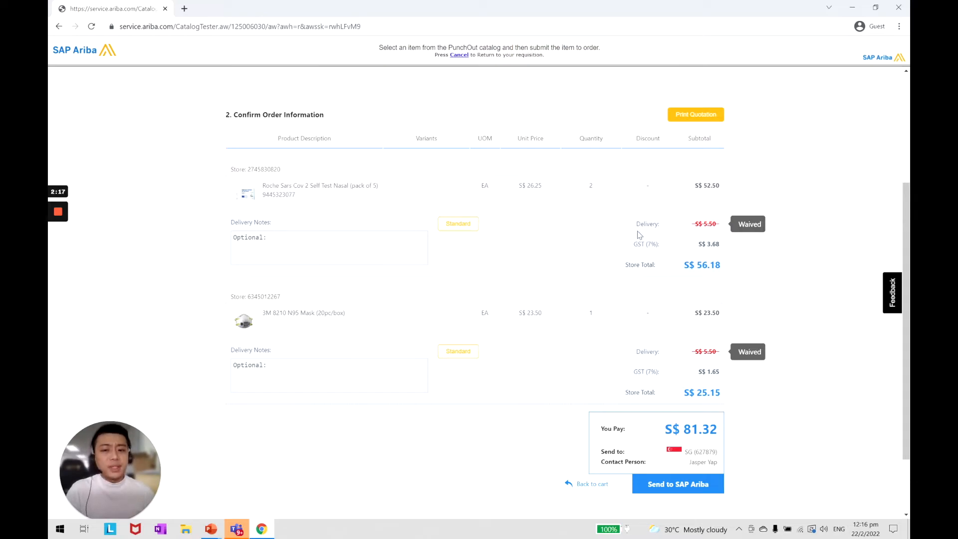
mouse_move(681, 276)
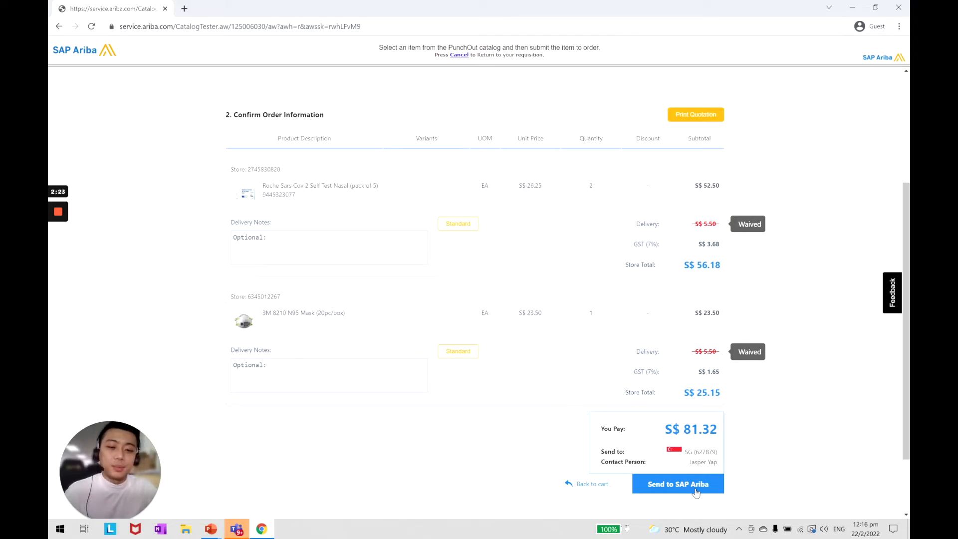
left_click(677, 484)
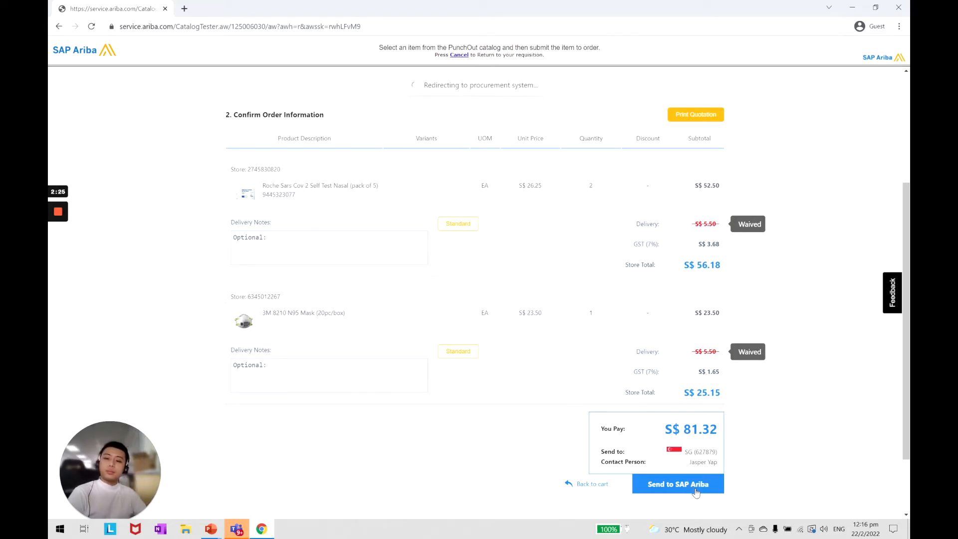
left_click(677, 483)
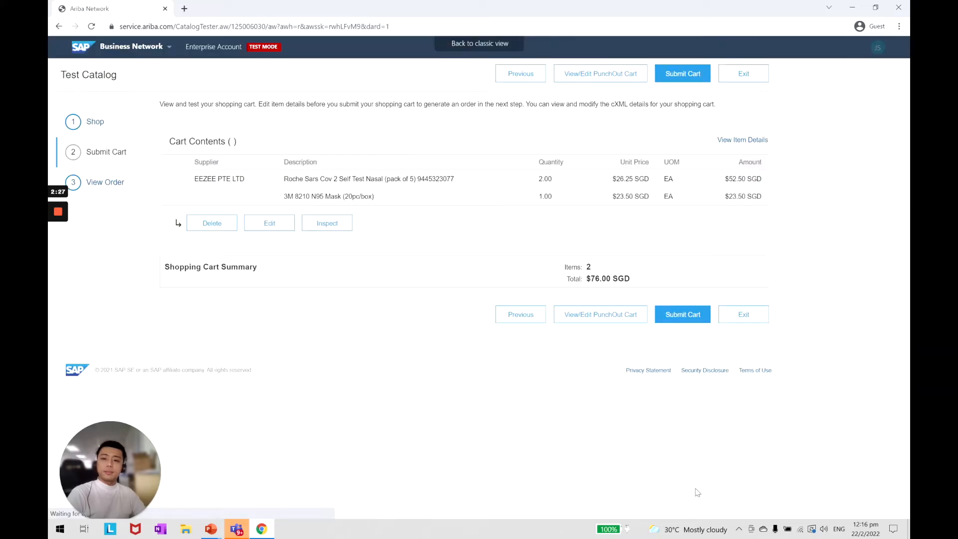
left_click(855, 48)
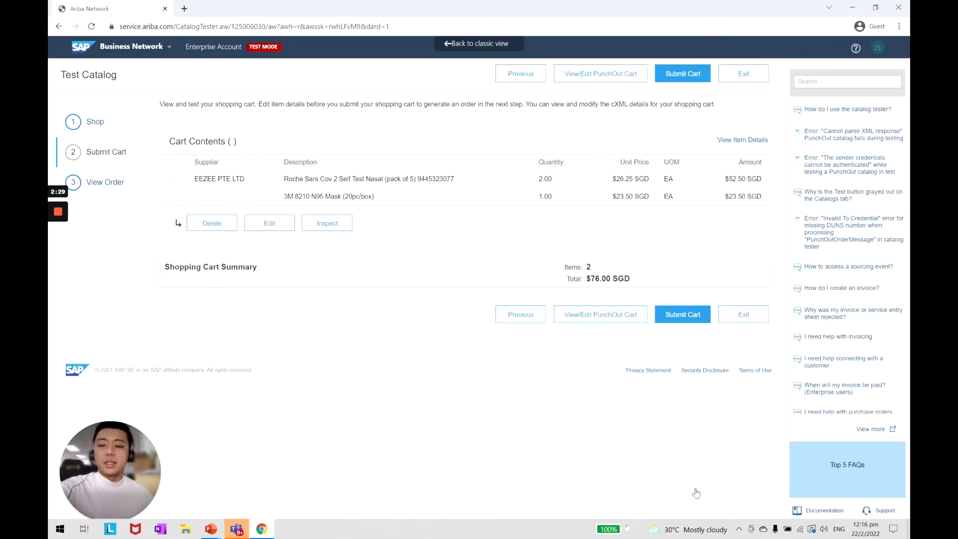